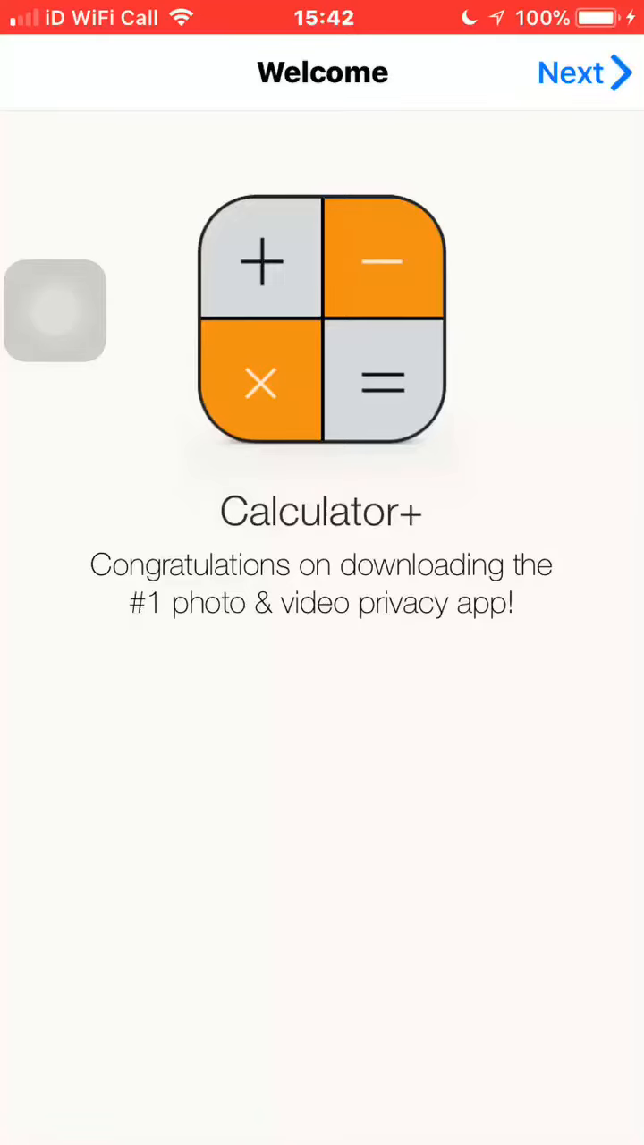
Page through the Welcome, Overview, Calculator and Photos intro screens to passcode setup
click(569, 73)
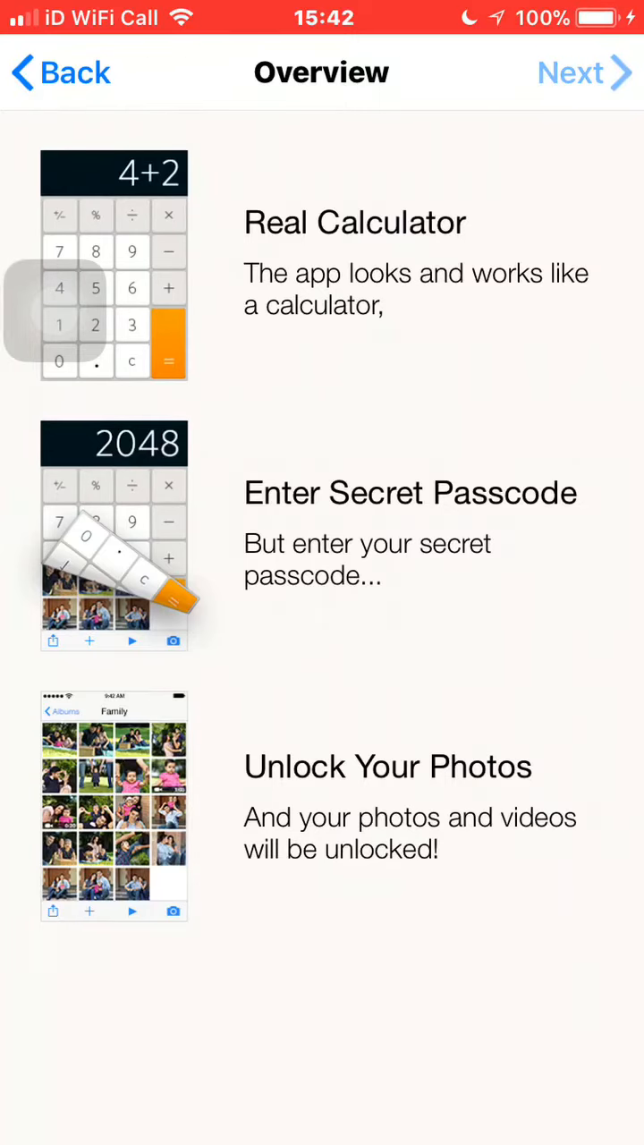
click(570, 72)
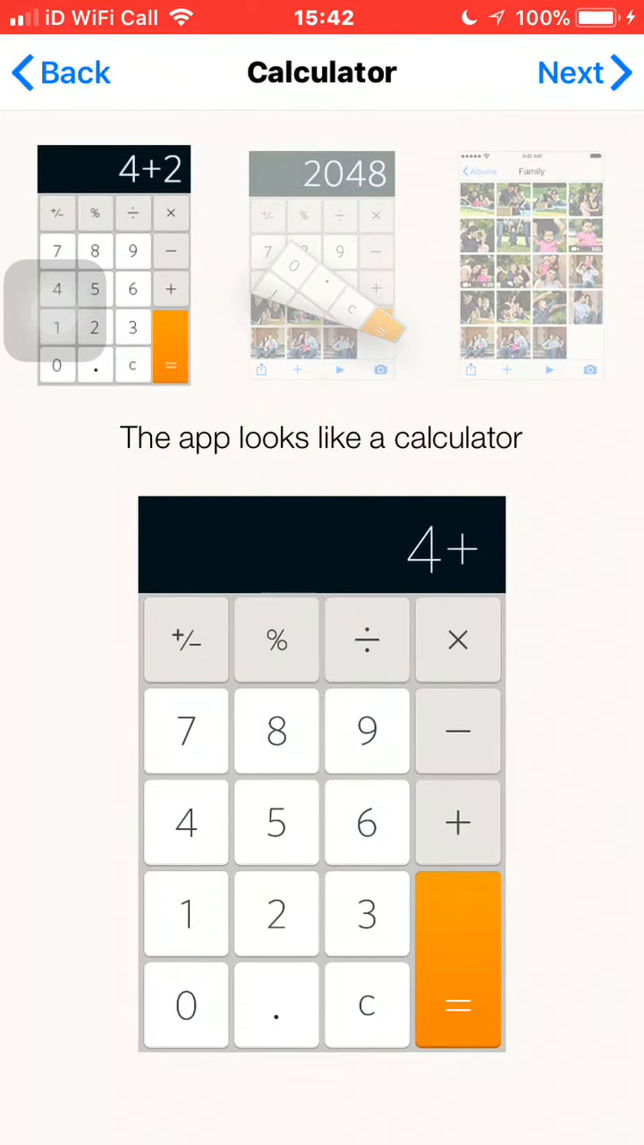
click(457, 1005)
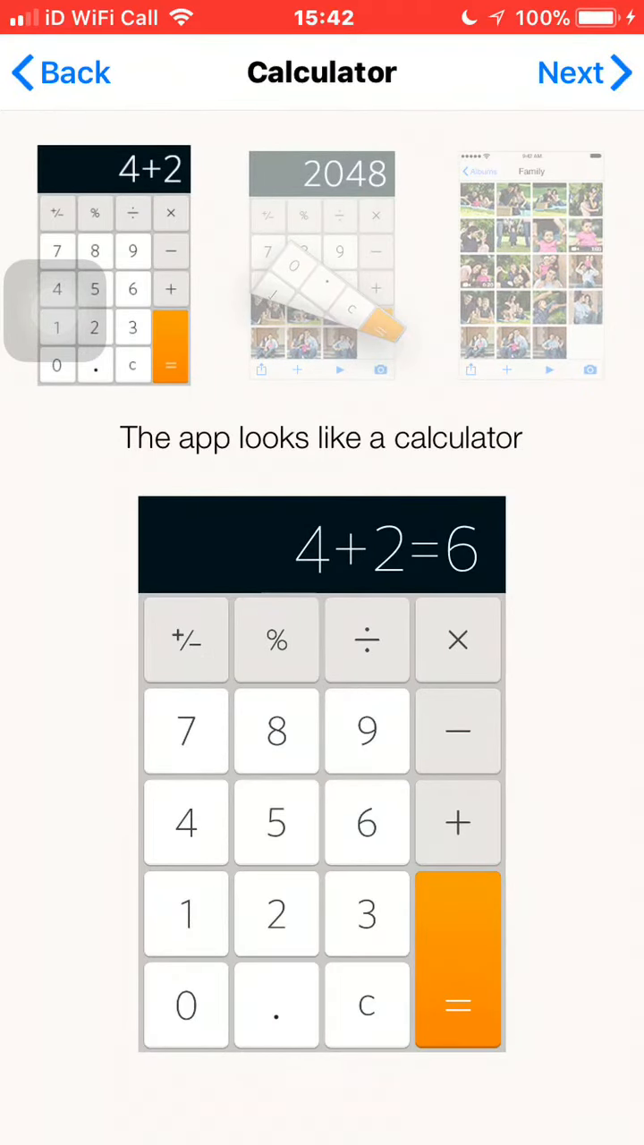
click(365, 1005)
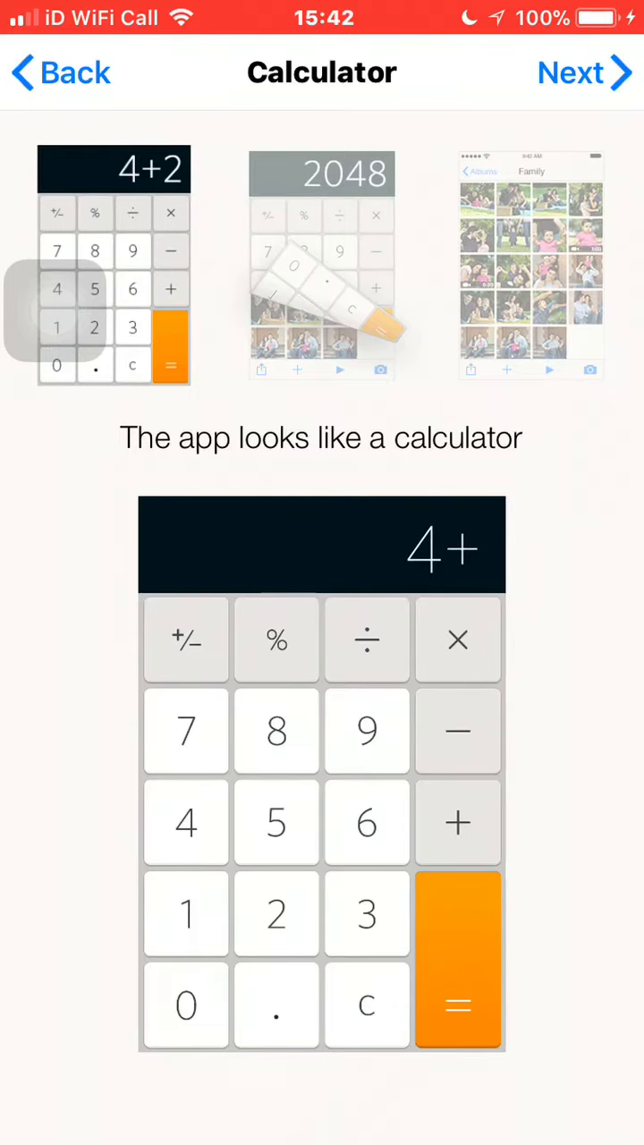
click(570, 72)
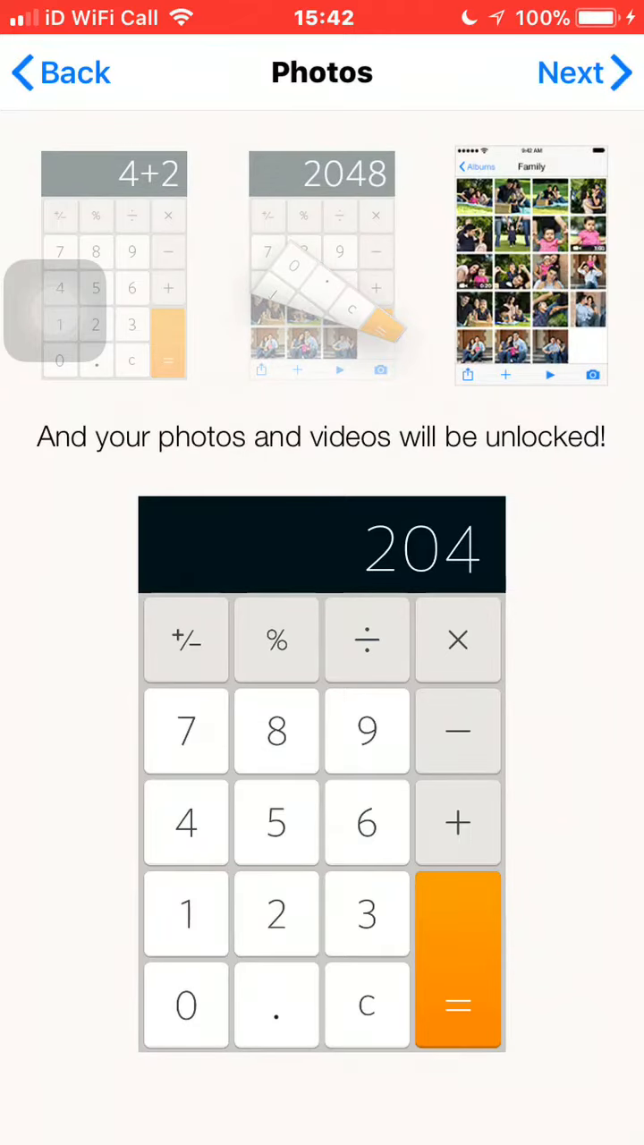
click(457, 1004)
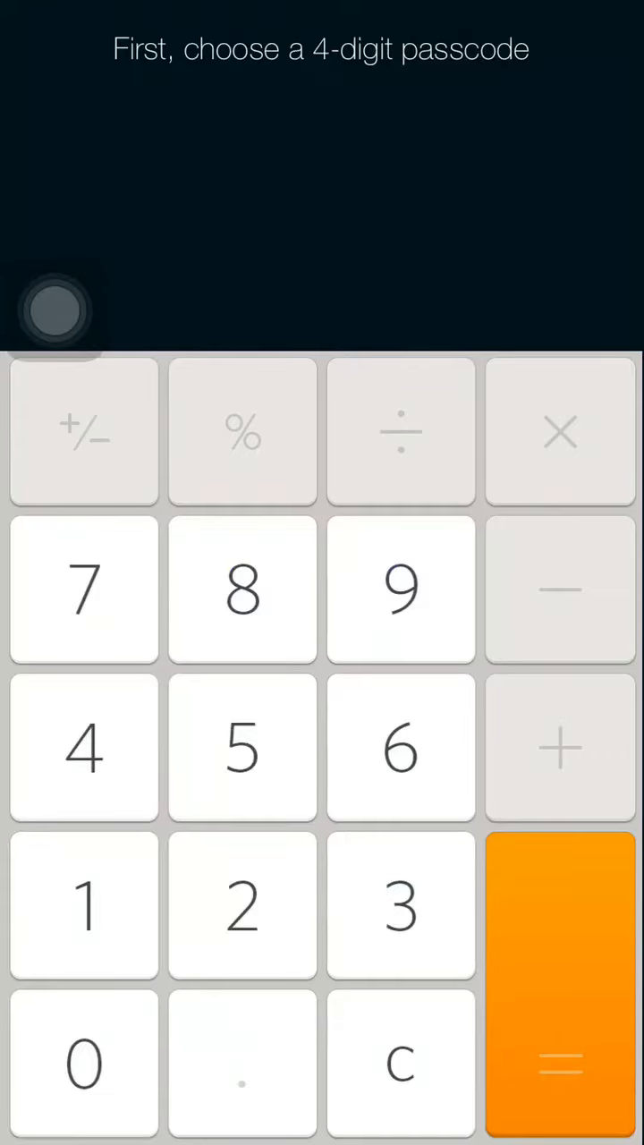
click(401, 904)
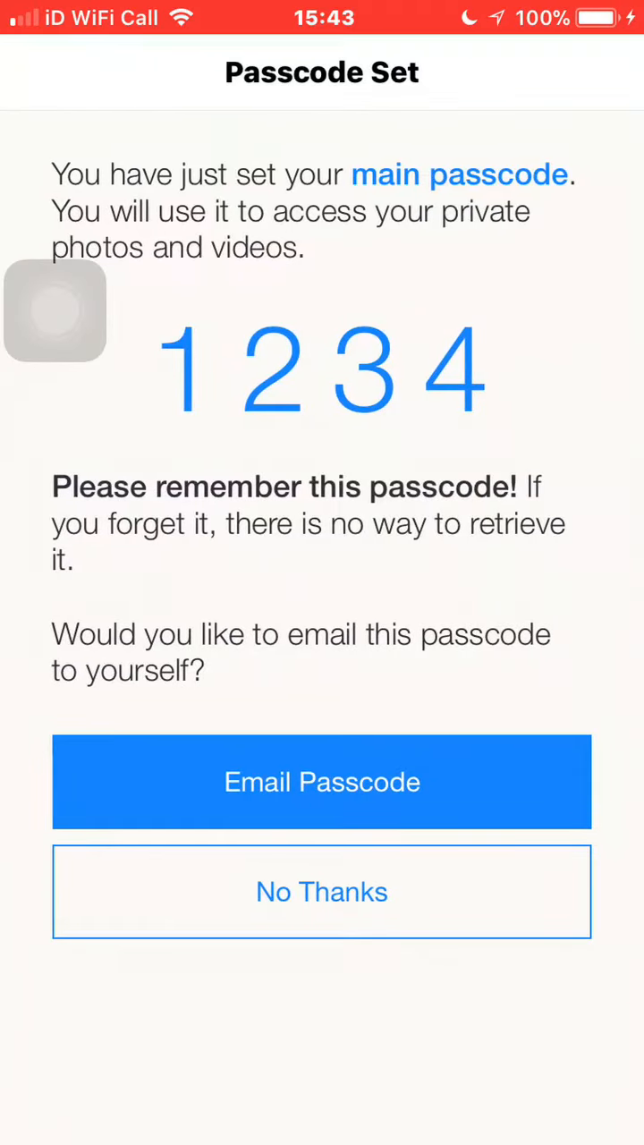
click(321, 891)
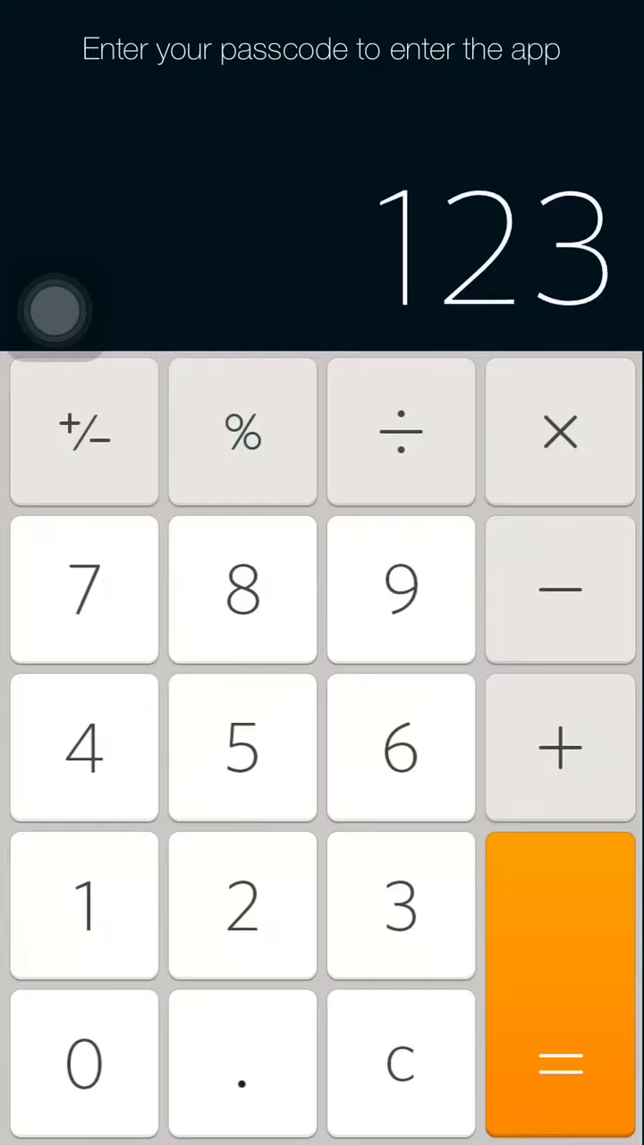
Type 1234 on the calculator and press = to open the photo vault
click(84, 1062)
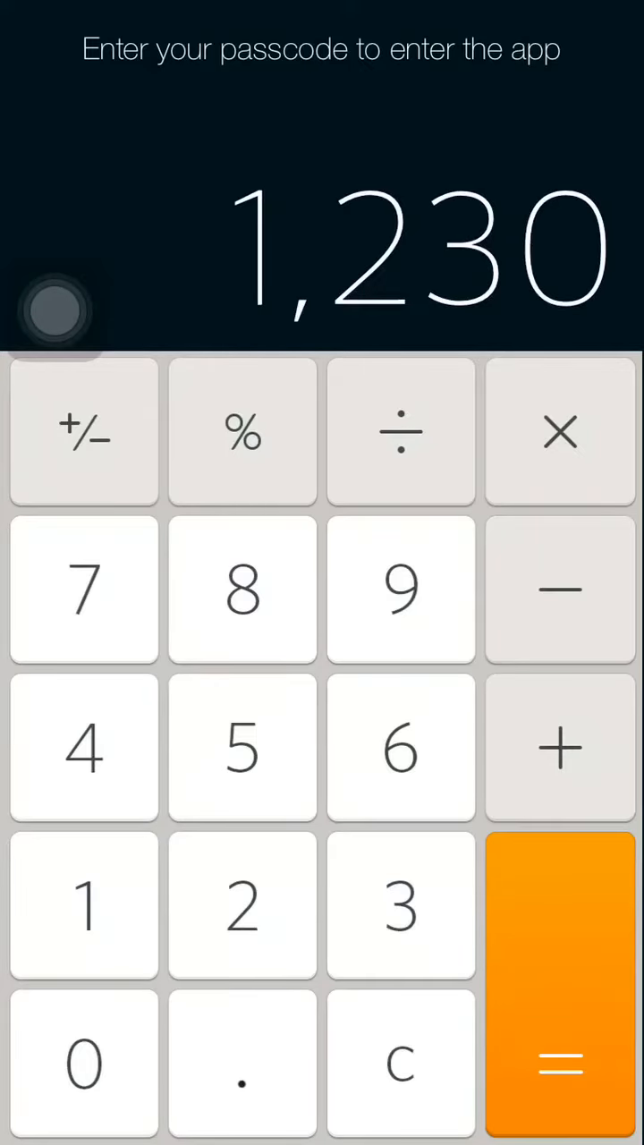
click(84, 747)
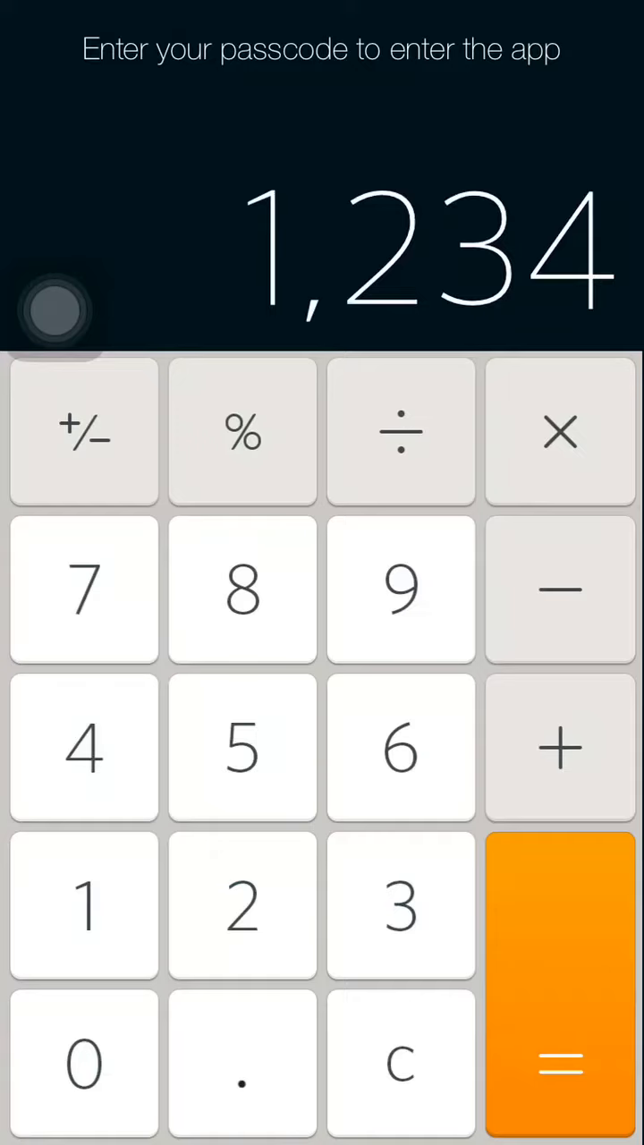
click(401, 1064)
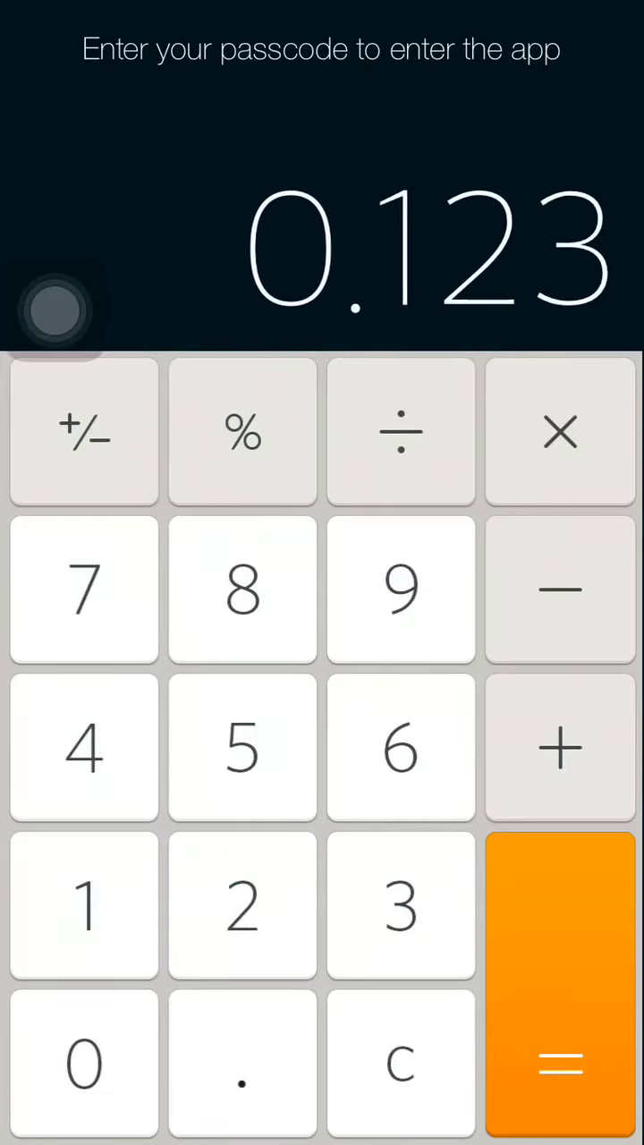
click(83, 749)
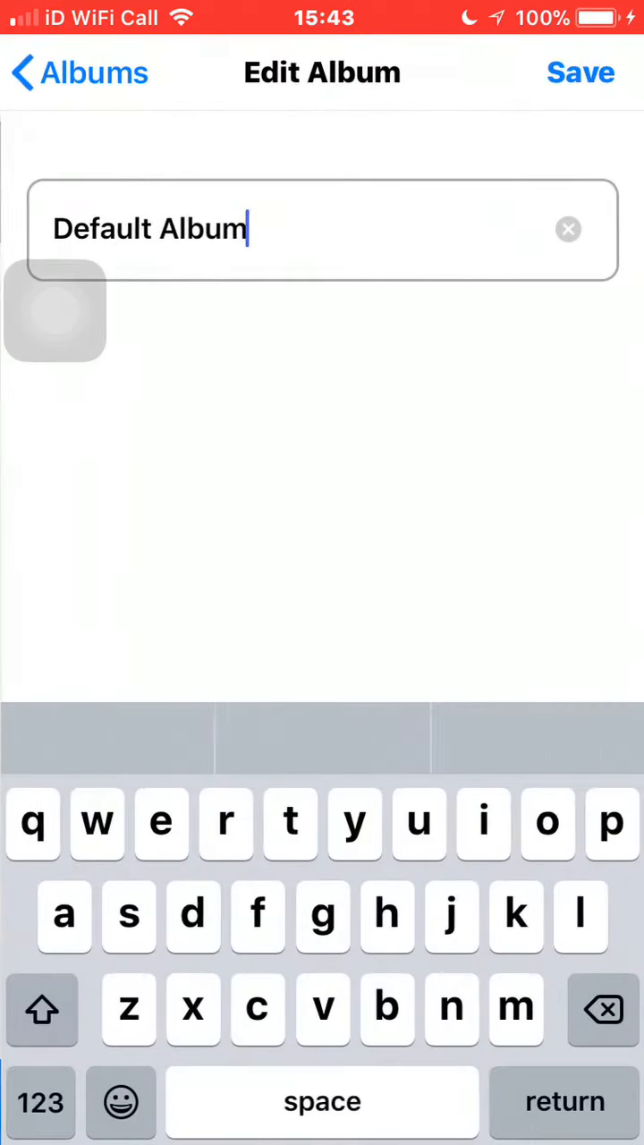
Clear the Default Album name and type YouTube as the new name
click(568, 229)
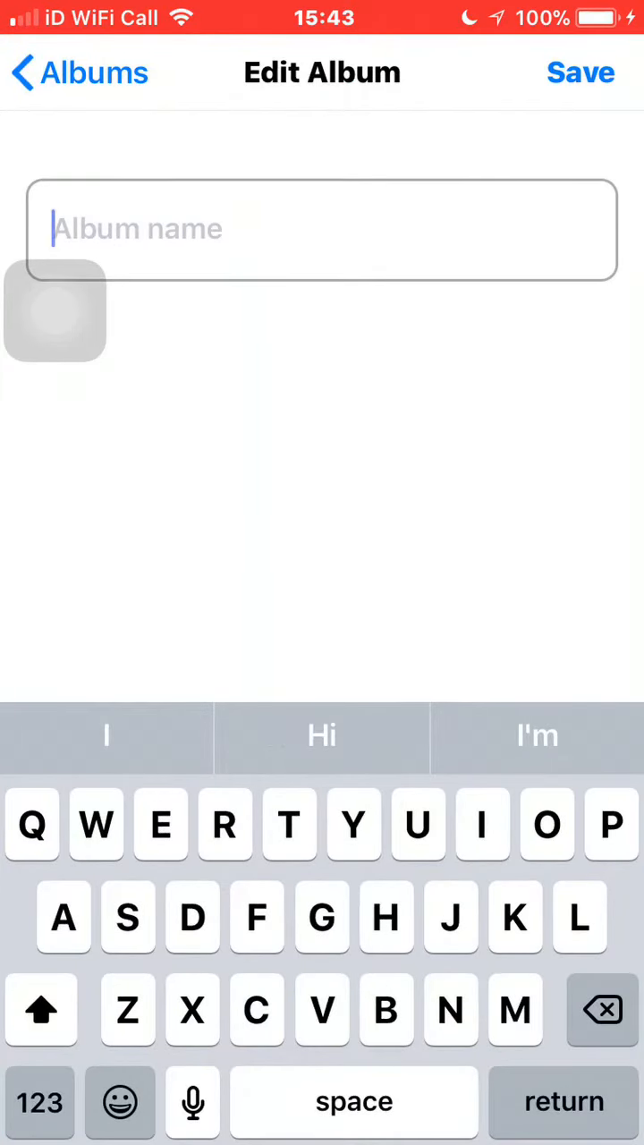
text(YouTueb)
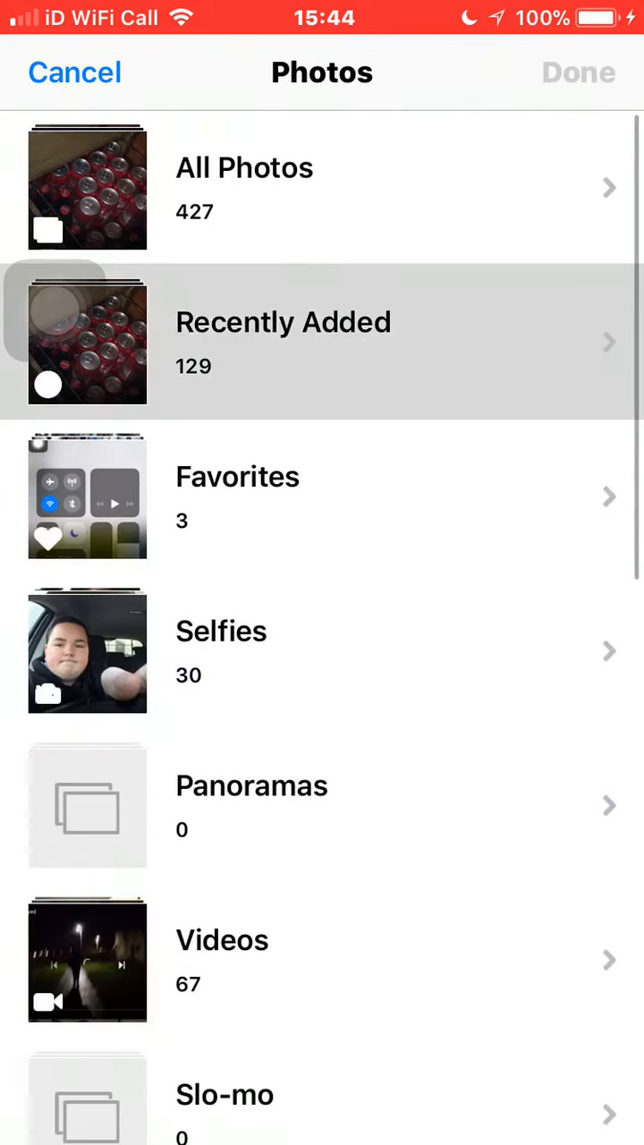
Pick the red cans photo from Recently Added and confirm with Done
click(322, 343)
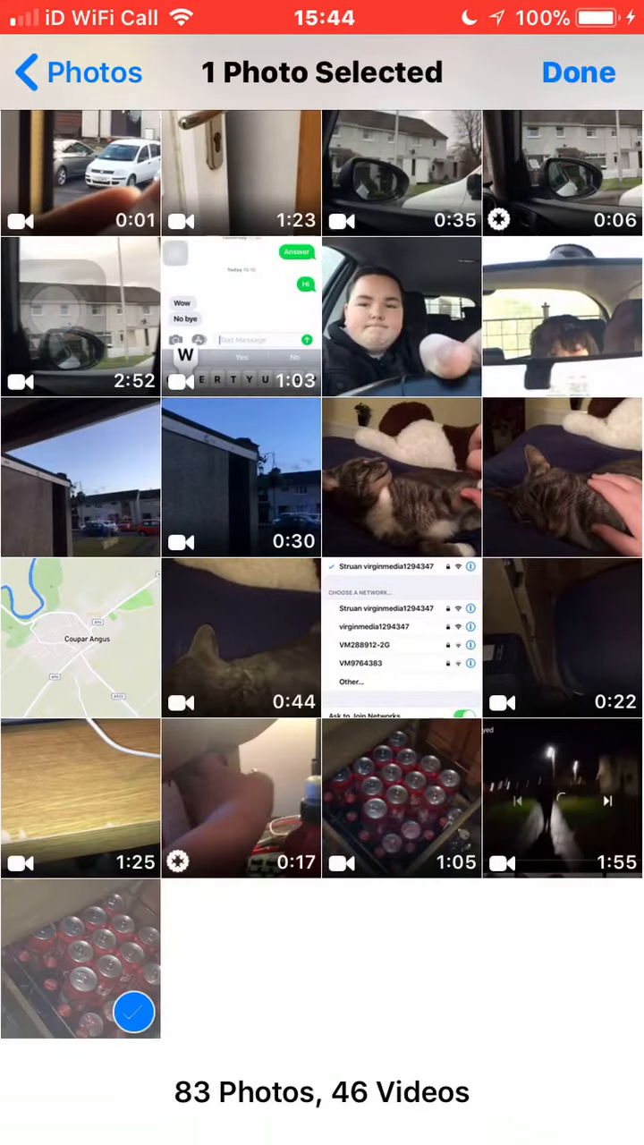
click(578, 72)
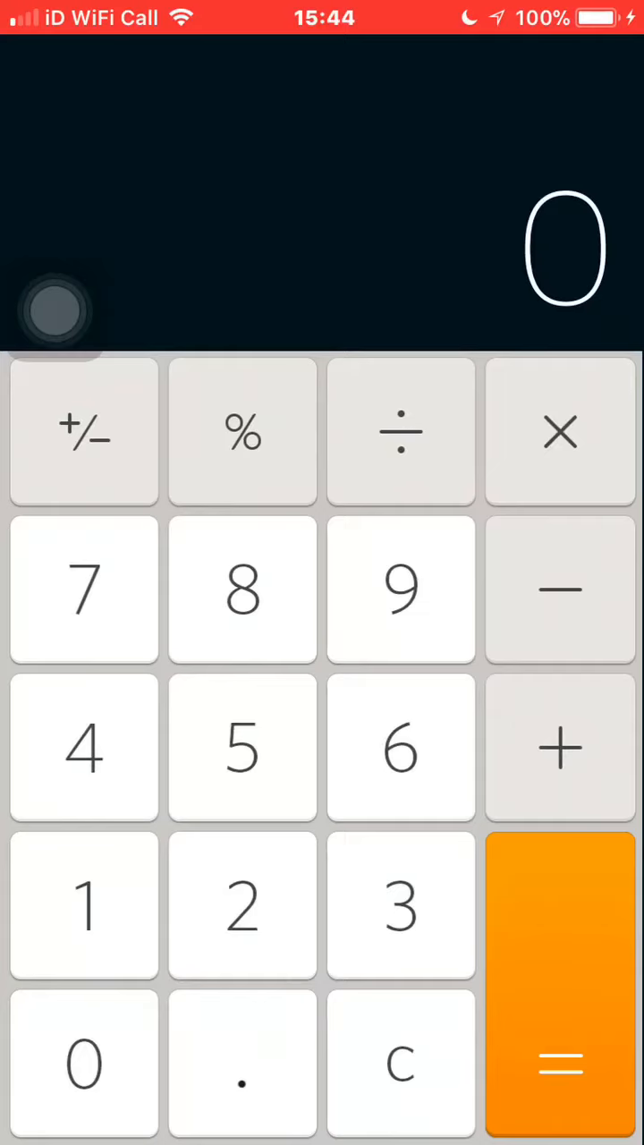
click(83, 906)
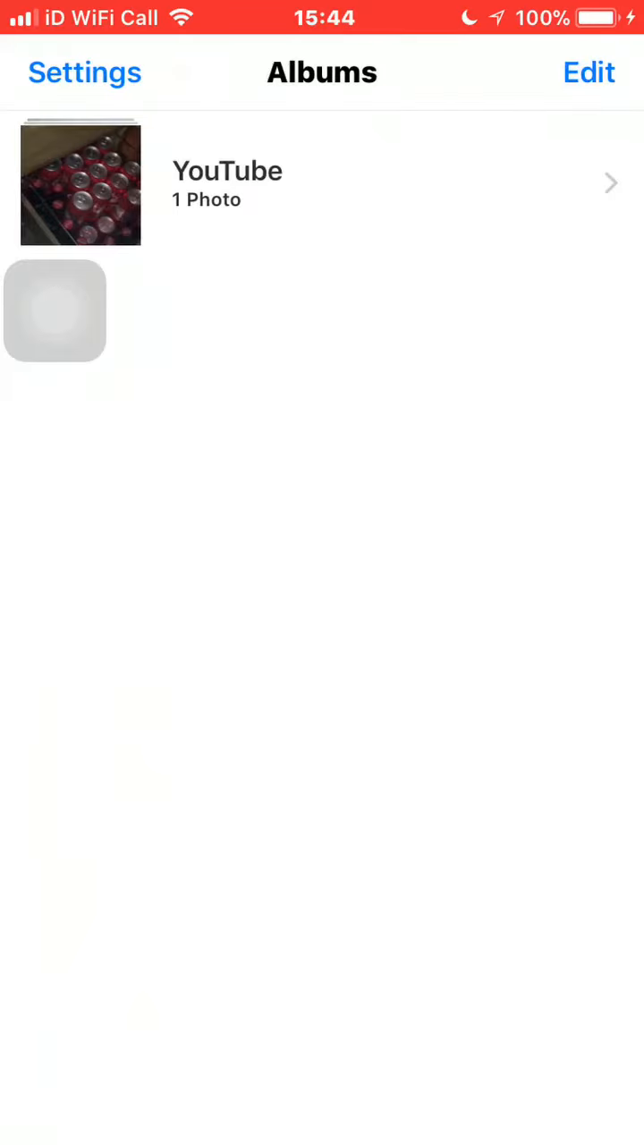
Return to the home screen and delete the Calculator+ app
key(home)
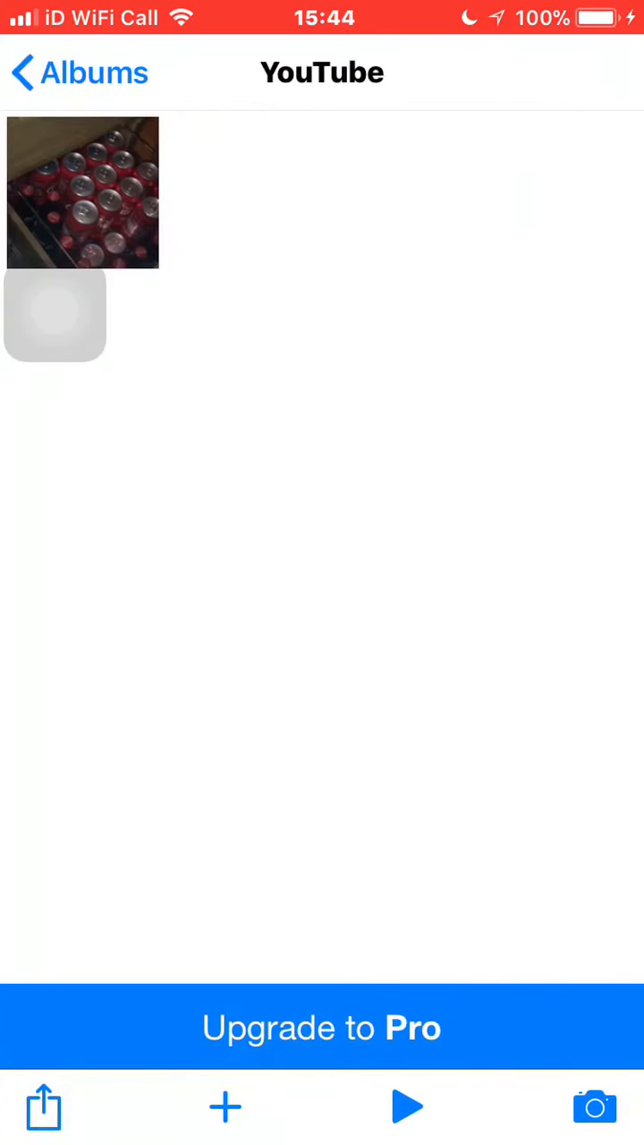
key(home)
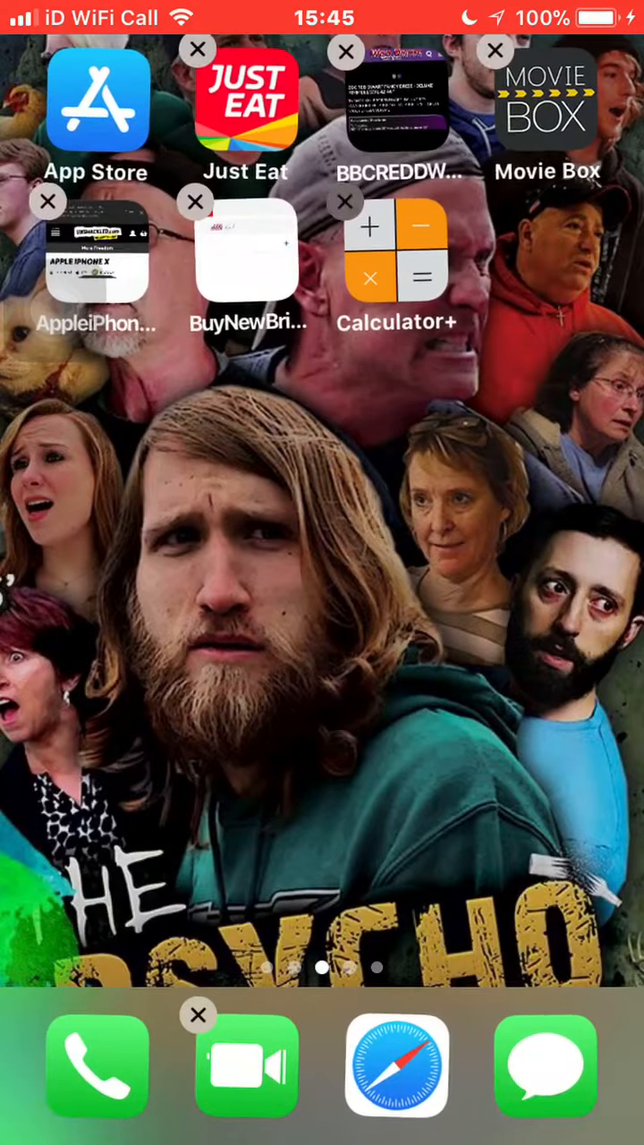
click(347, 201)
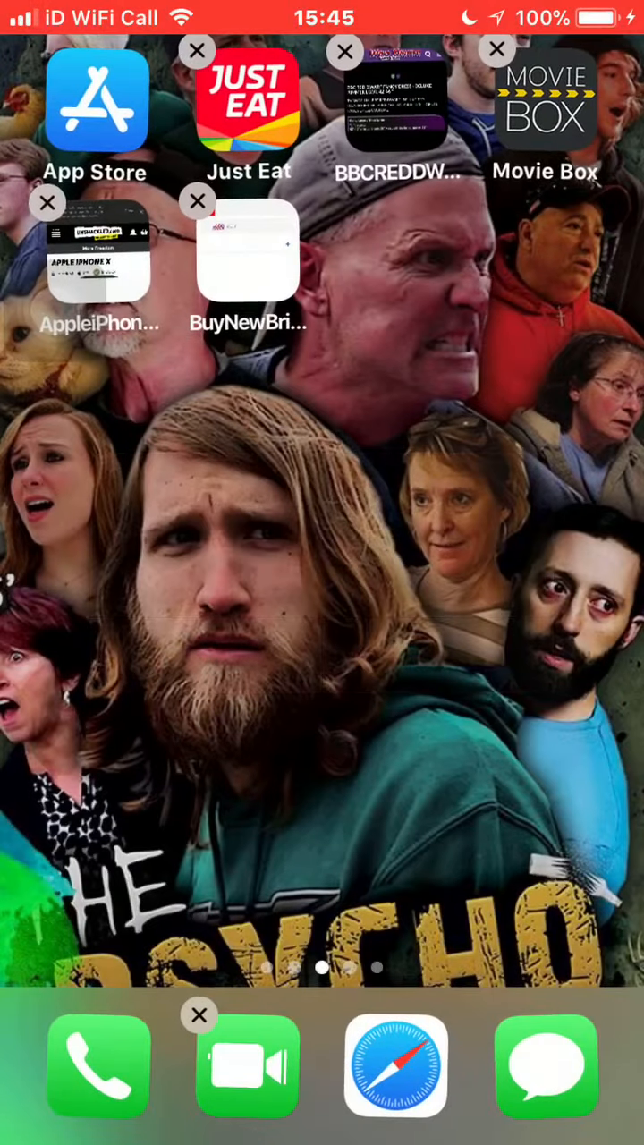
scroll(left, 3)
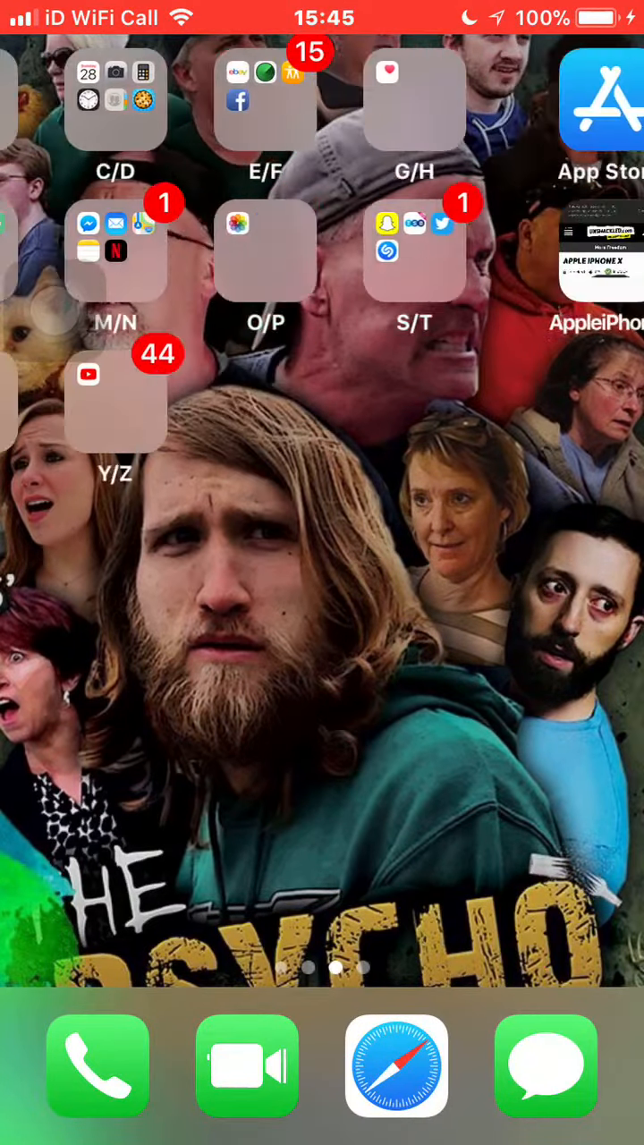